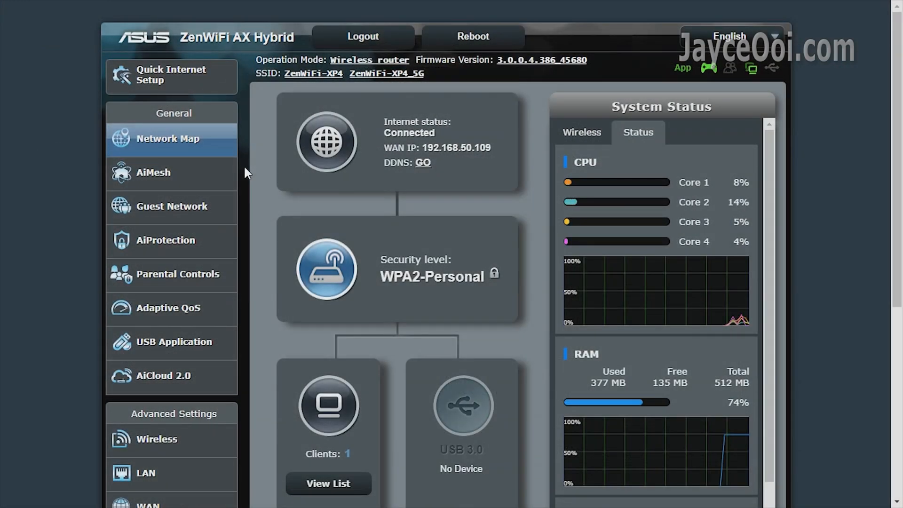
# - Open the AiMesh topology and show the second mesh node's details
pyautogui.scroll(-3)
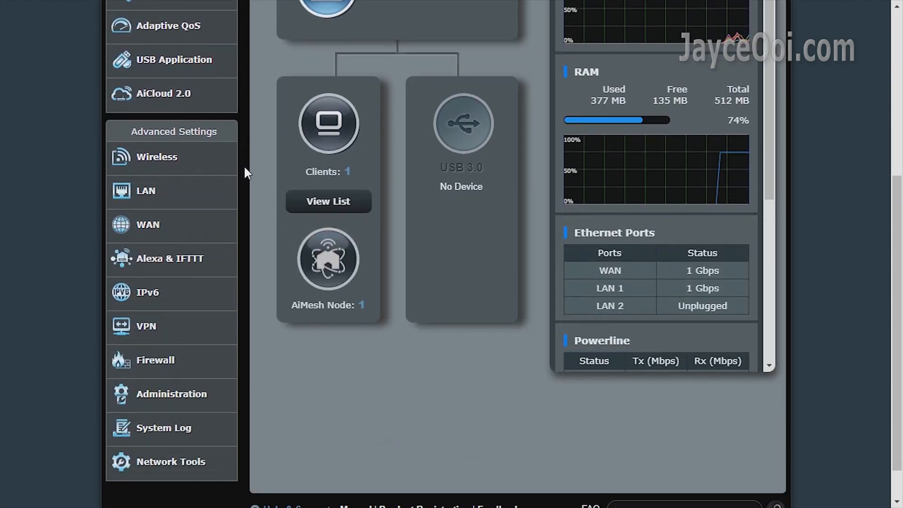
pyautogui.scroll(-3)
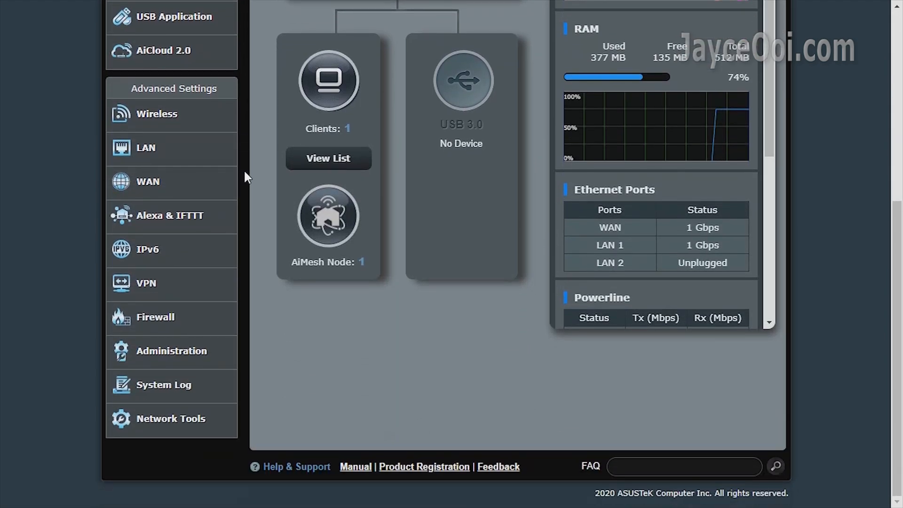
pyautogui.scroll(3)
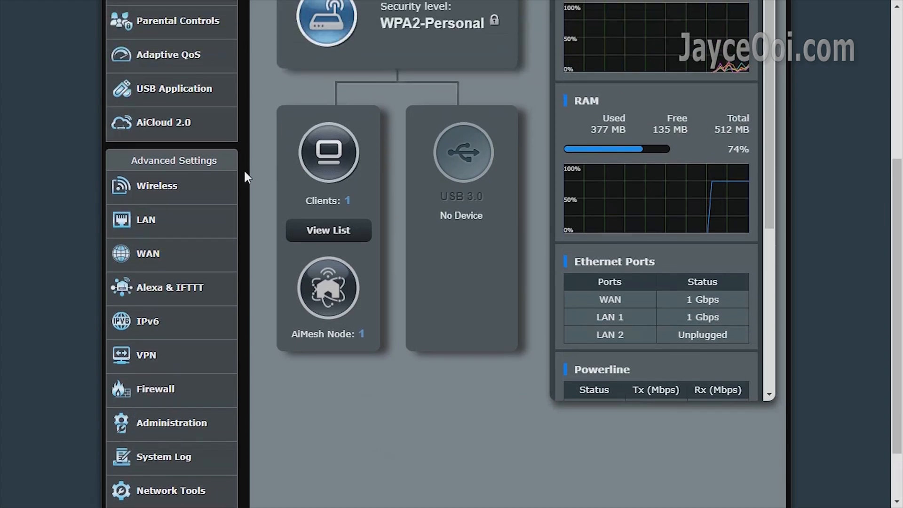
pyautogui.scroll(3)
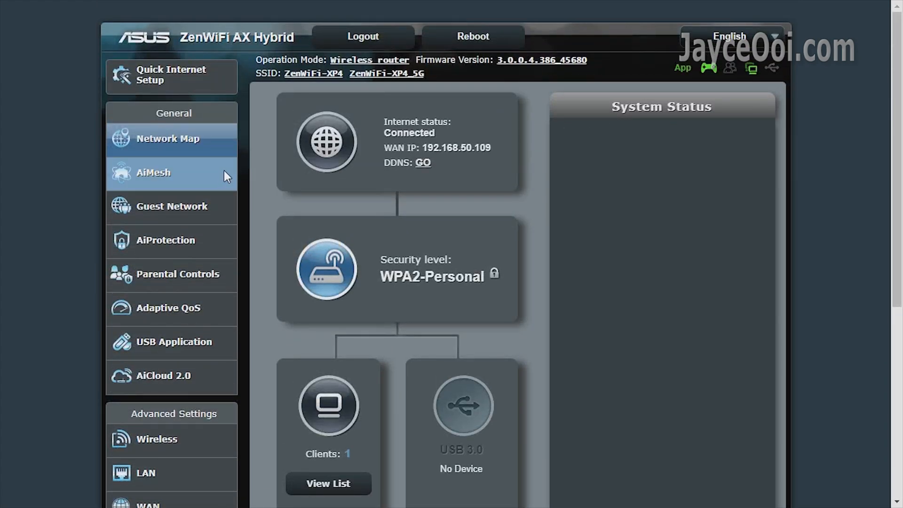
pyautogui.click(152, 173)
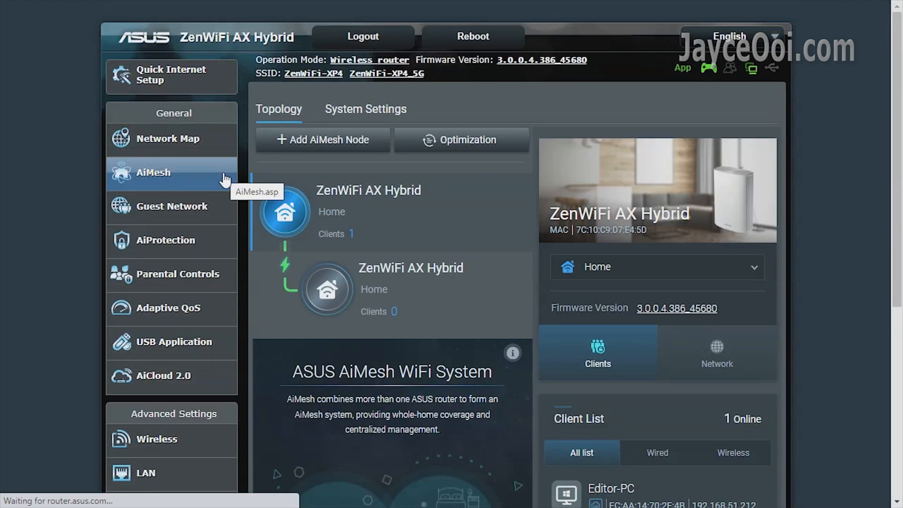
pyautogui.moveTo(334, 190)
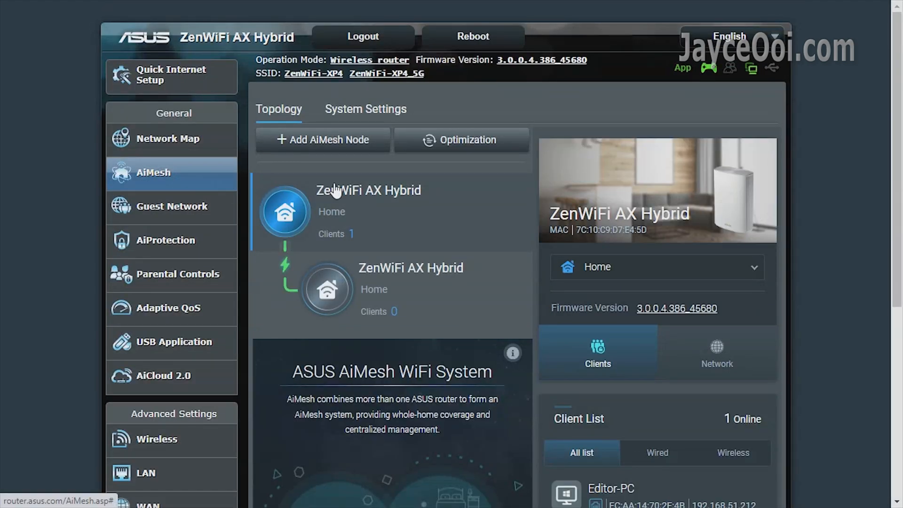
pyautogui.click(327, 291)
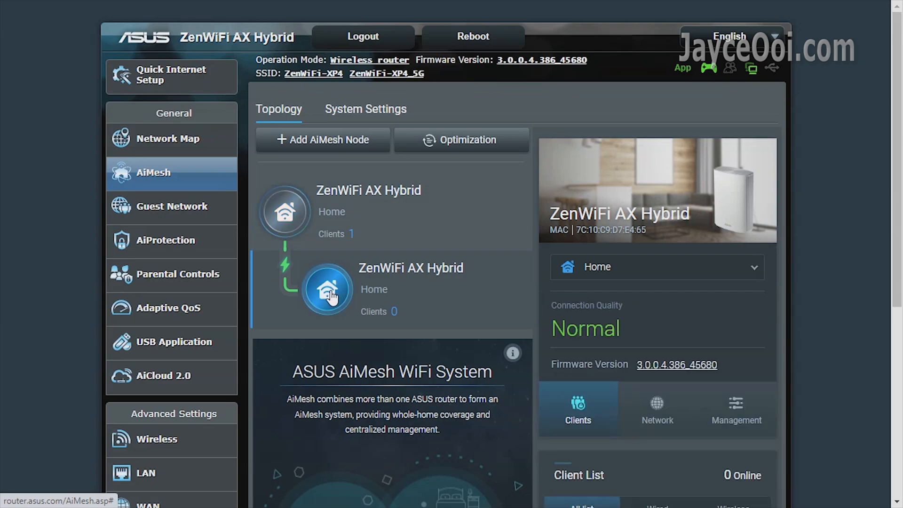
pyautogui.scroll(-3)
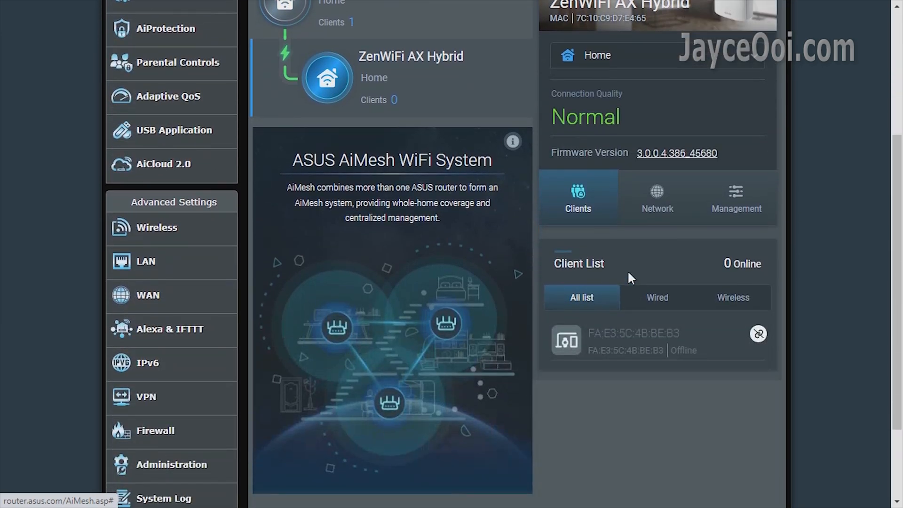
# - Review the node's uplink and backhaul information and its management settings
pyautogui.click(656, 195)
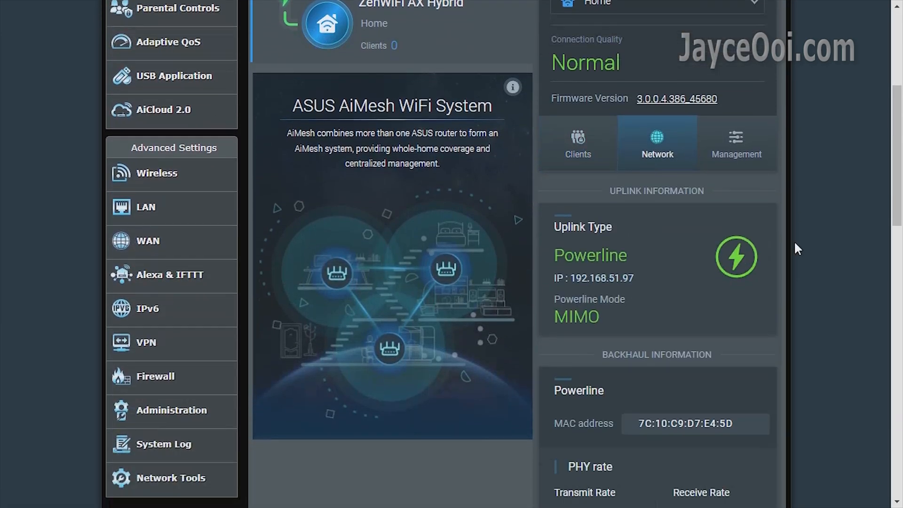
pyautogui.scroll(-3)
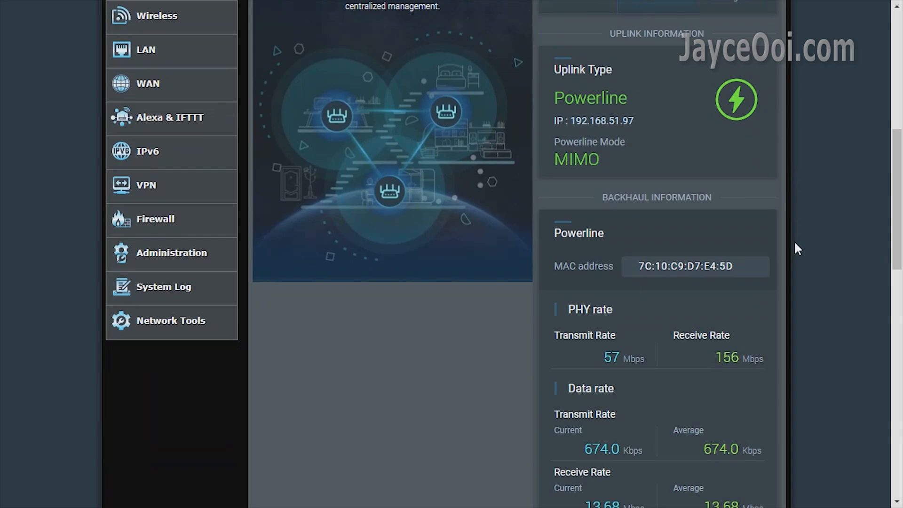
pyautogui.scroll(3)
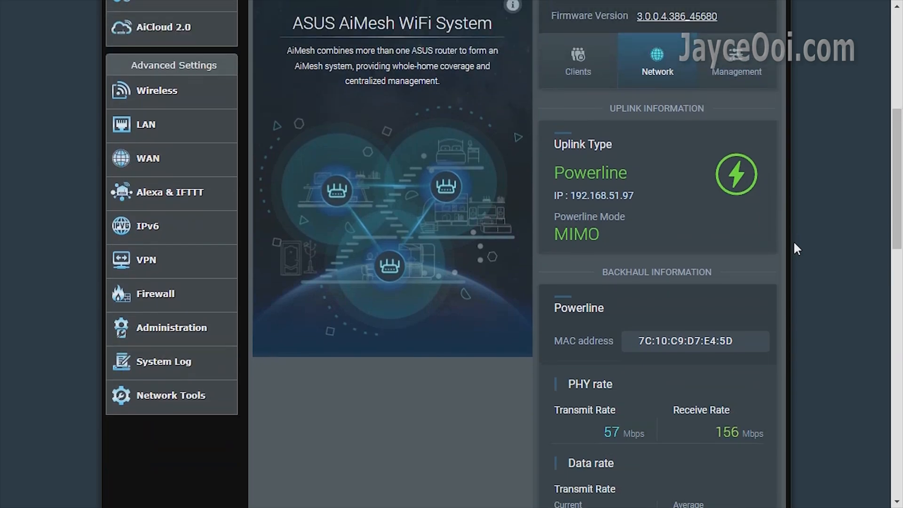
pyautogui.click(736, 61)
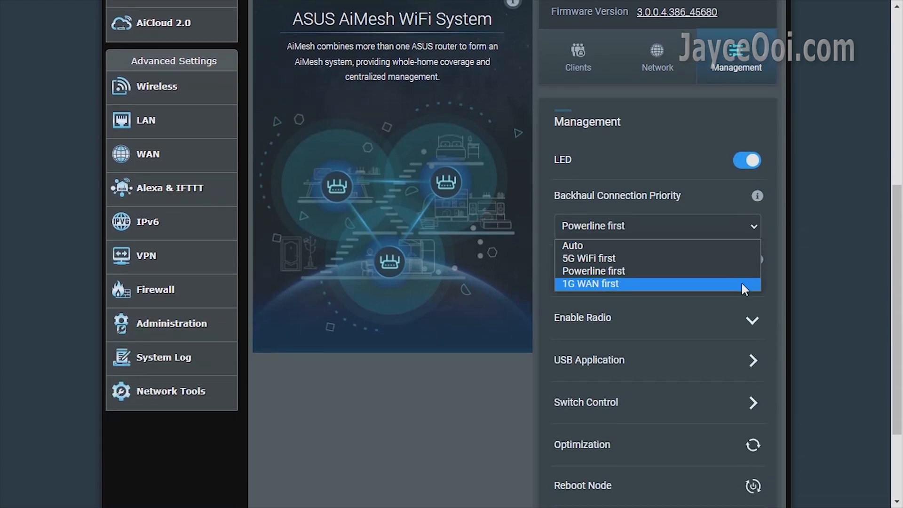
# - Look over the guest network settings, then the AiProtection security overview
pyautogui.click(171, 160)
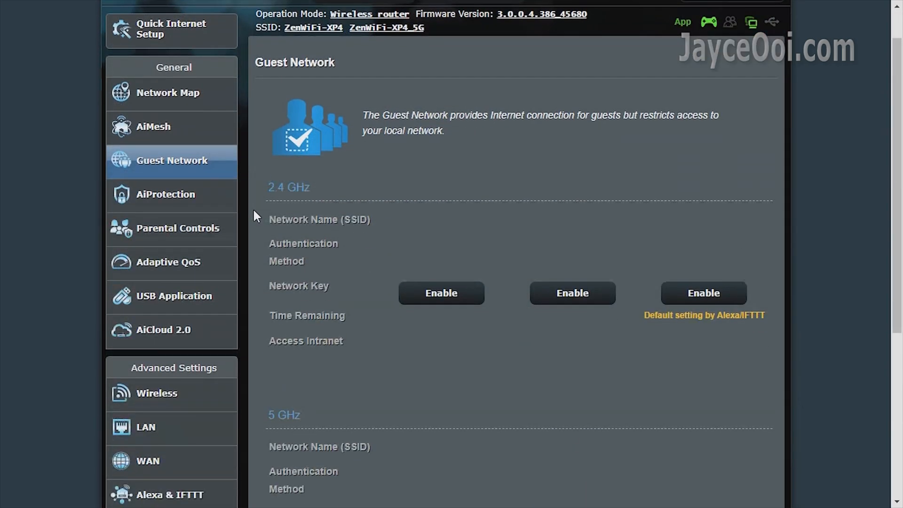
pyautogui.scroll(-3)
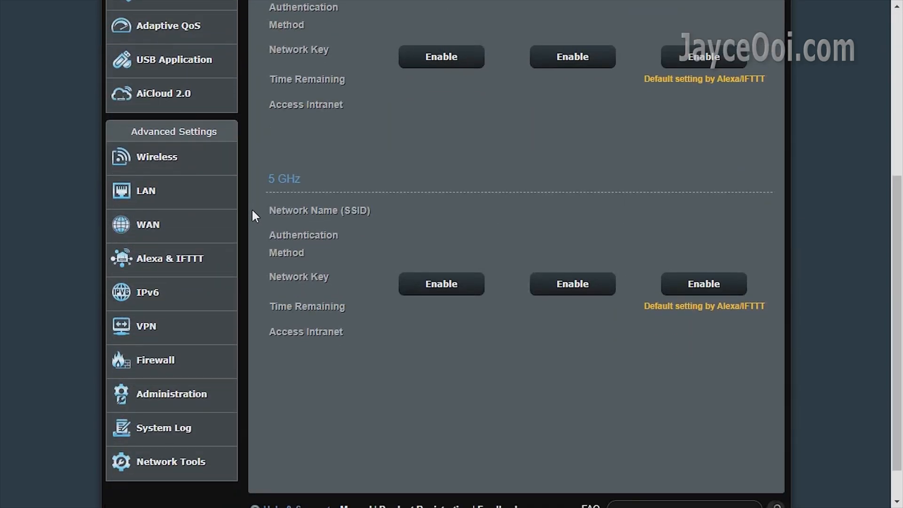
pyautogui.scroll(3)
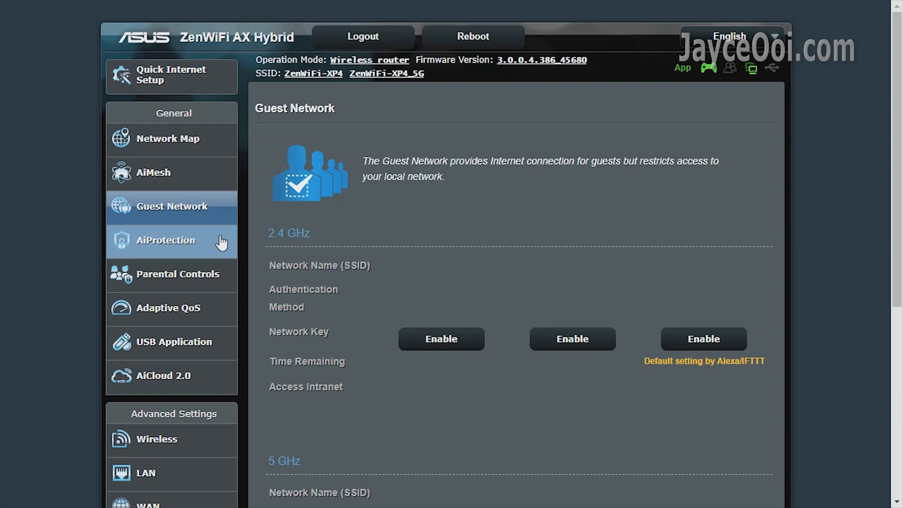
pyautogui.click(165, 241)
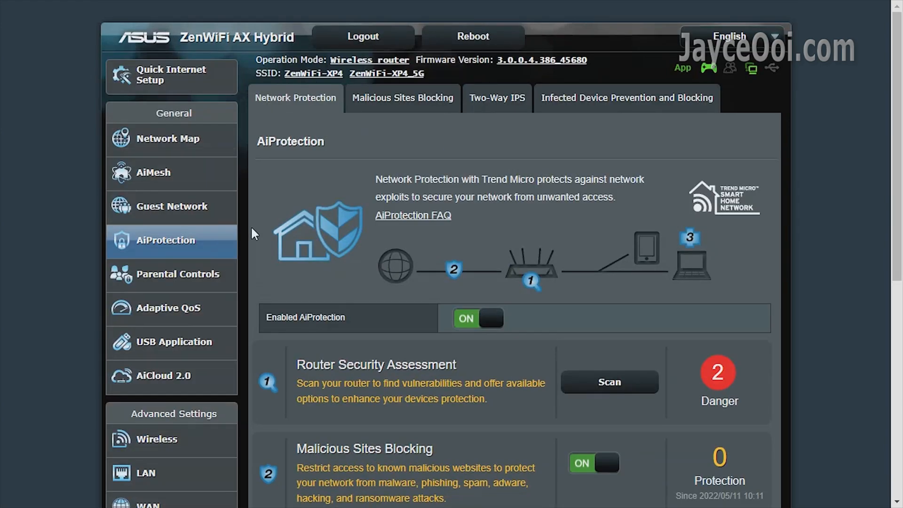
pyautogui.scroll(-3)
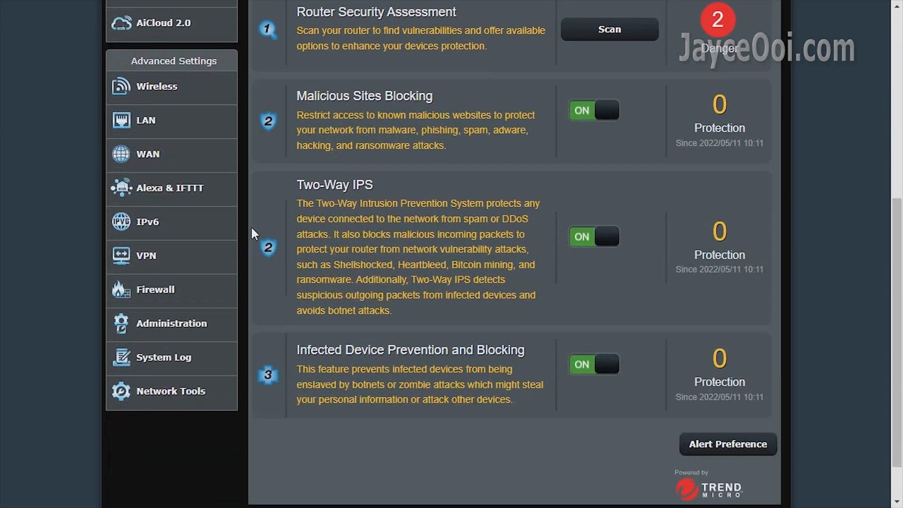
pyautogui.scroll(3)
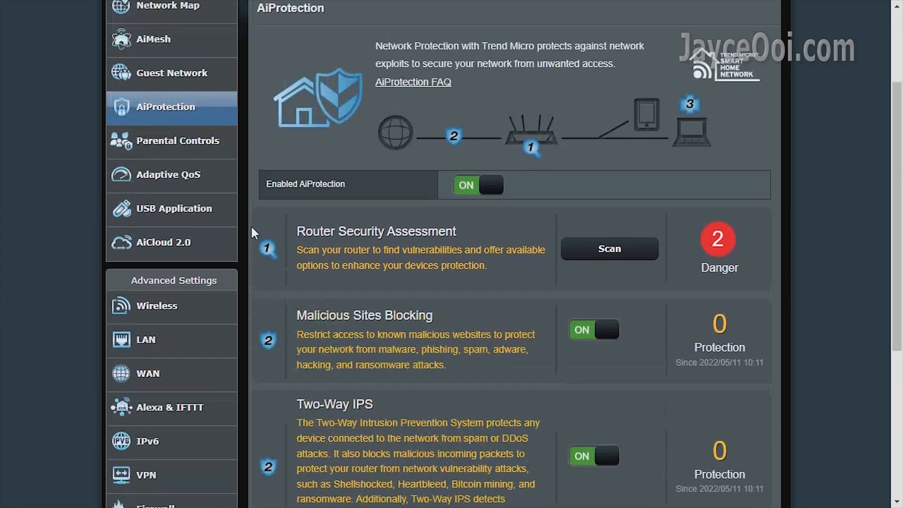
# - Switch Enable Time Scheduling to ON under Parental Controls' Time Scheduling tab
pyautogui.click(179, 140)
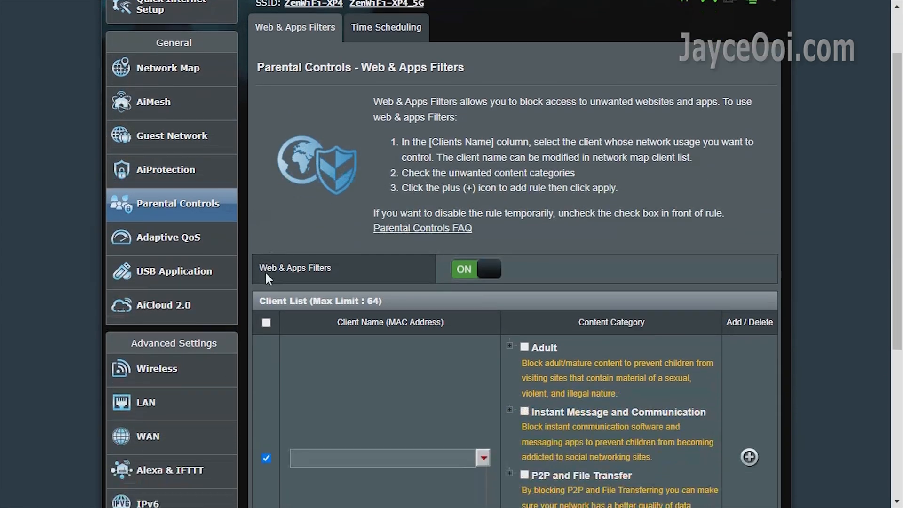
pyautogui.scroll(-3)
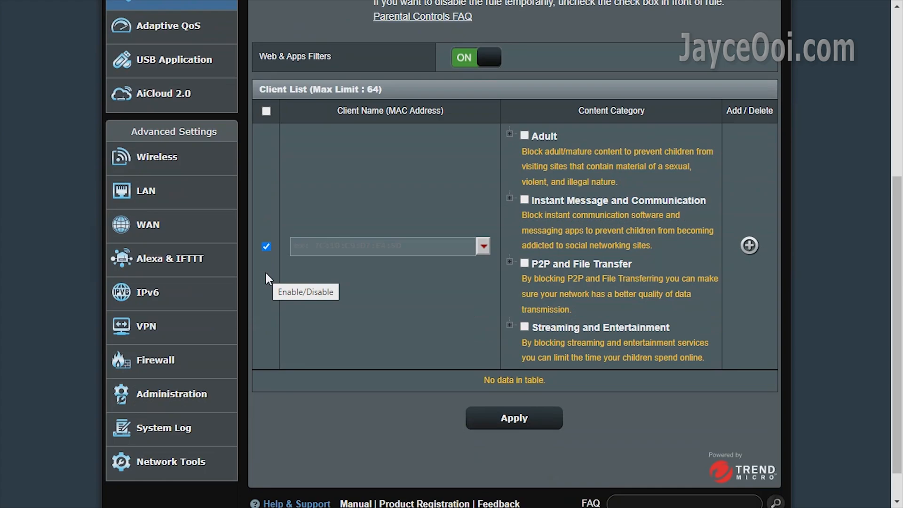
pyautogui.scroll(3)
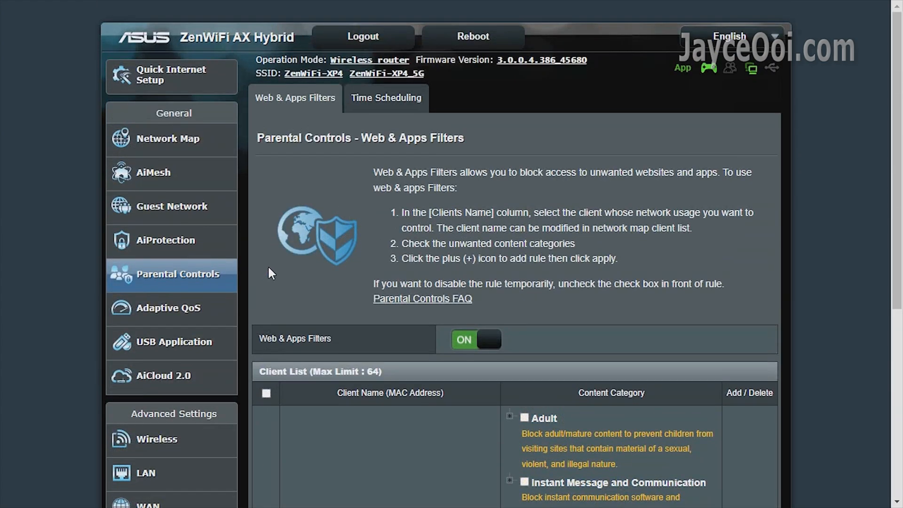
pyautogui.click(386, 97)
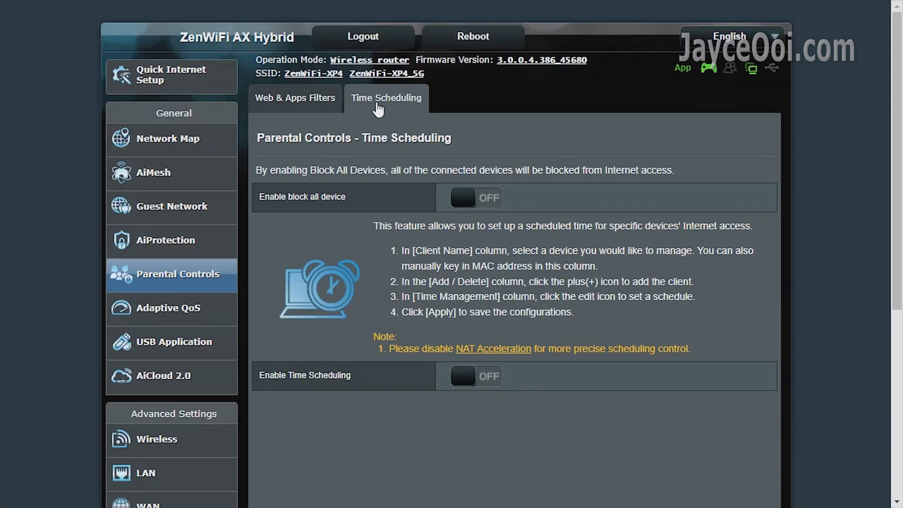
pyautogui.moveTo(497, 380)
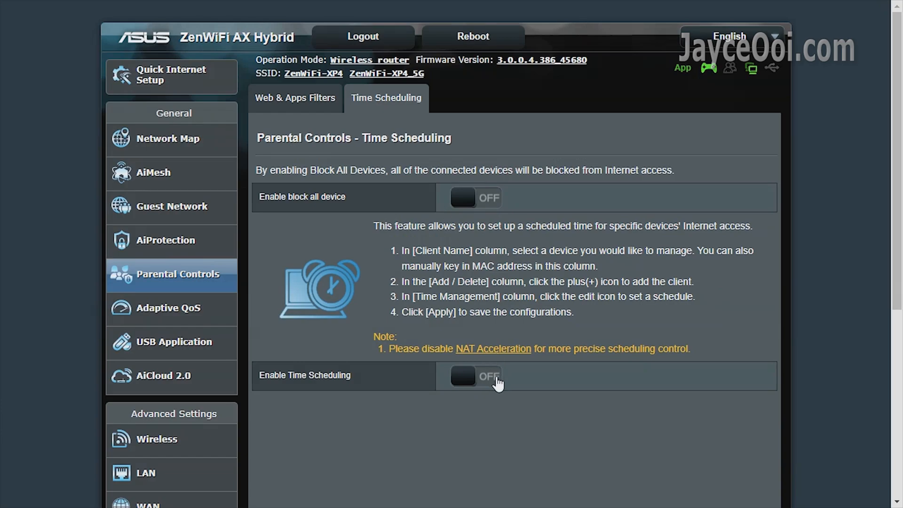
pyautogui.click(474, 376)
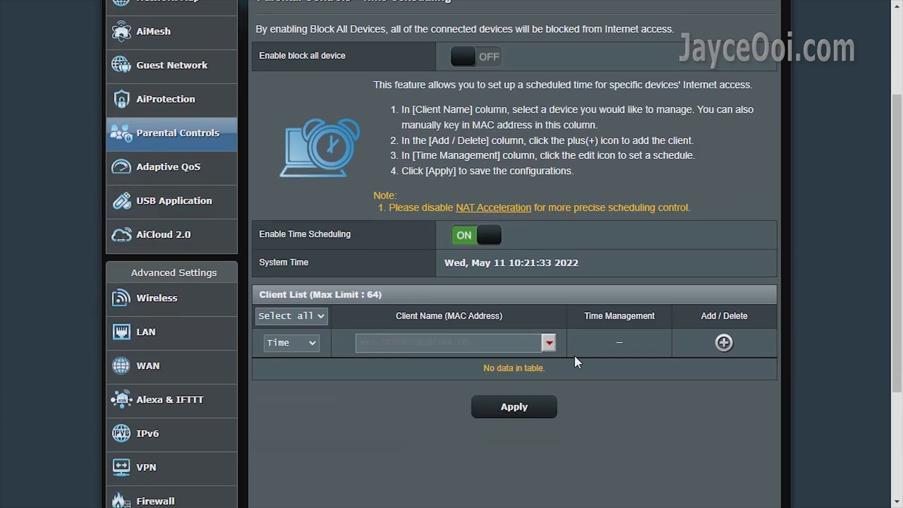
# - View the Adaptive QoS tab: QoS on, automatic bandwidth, Games mode
pyautogui.click(168, 166)
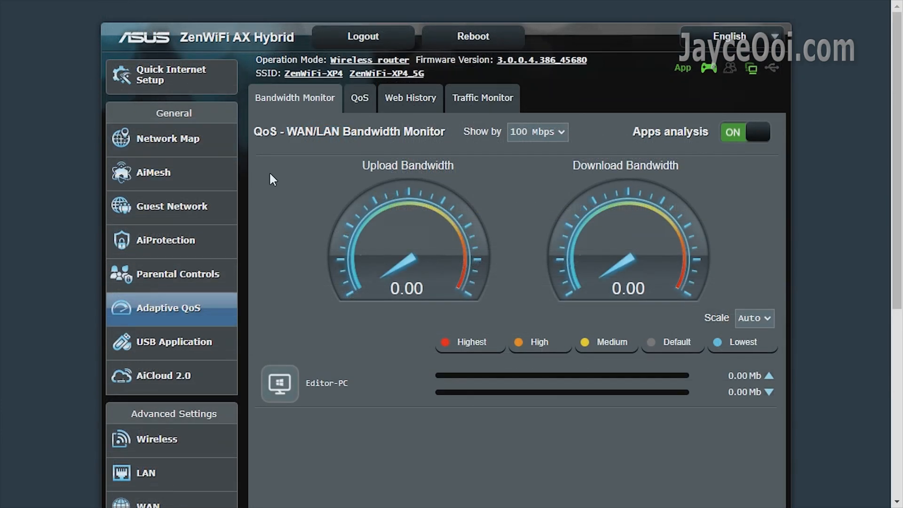
pyautogui.click(359, 98)
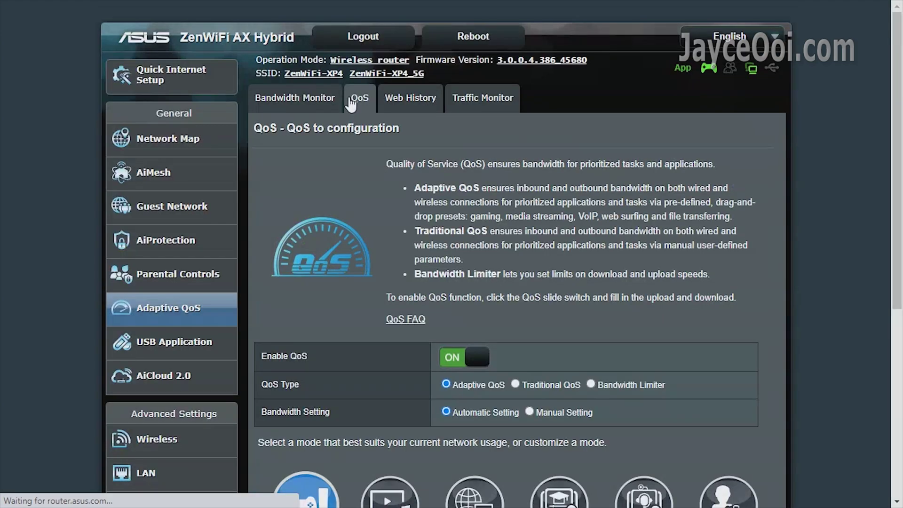
pyautogui.scroll(-3)
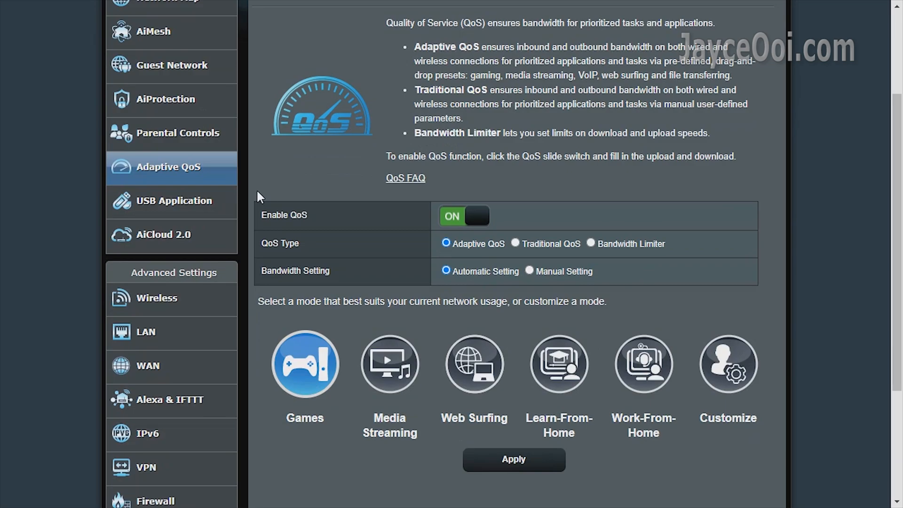
pyautogui.scroll(3)
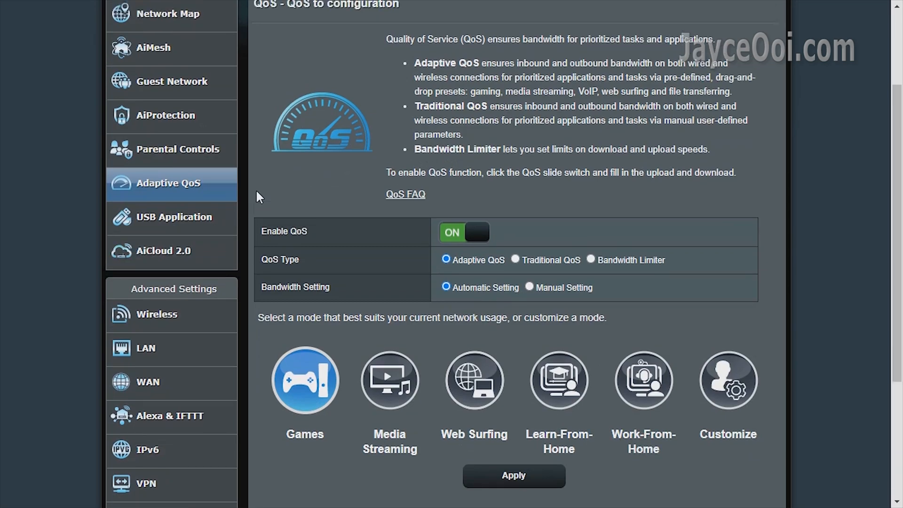
pyautogui.scroll(3)
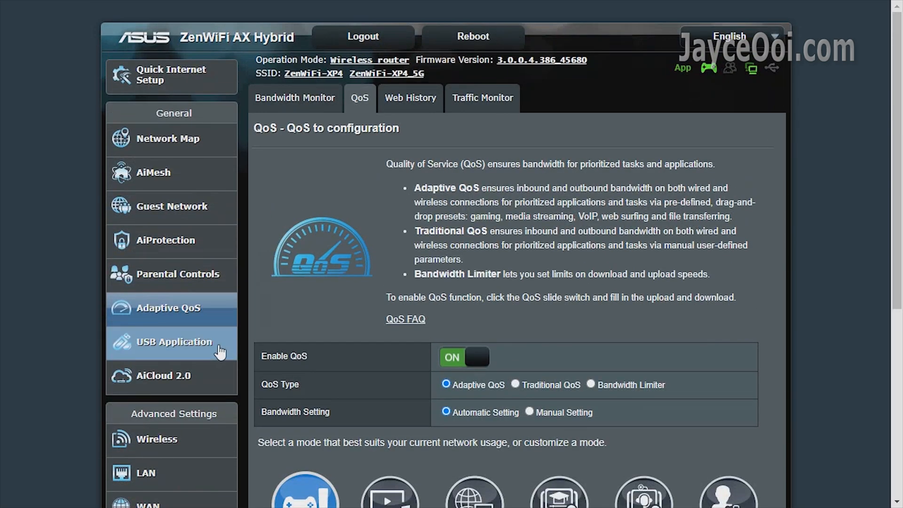
# - Browse the USB Application feature list, then open the AiCloud 2.0 page
pyautogui.click(175, 342)
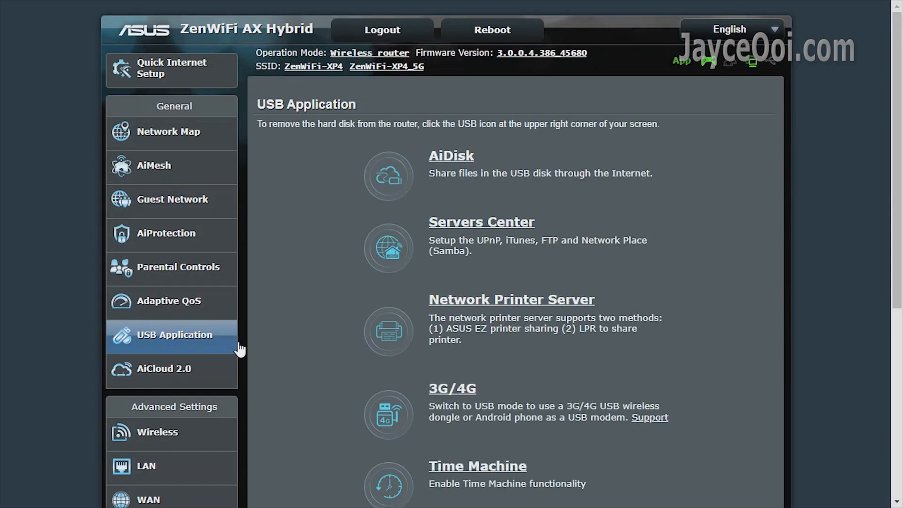
pyautogui.scroll(-3)
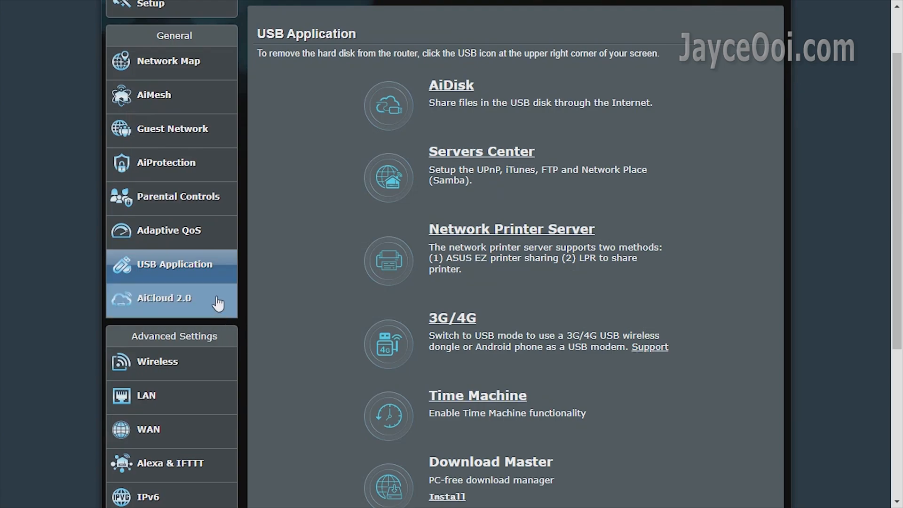
pyautogui.click(164, 298)
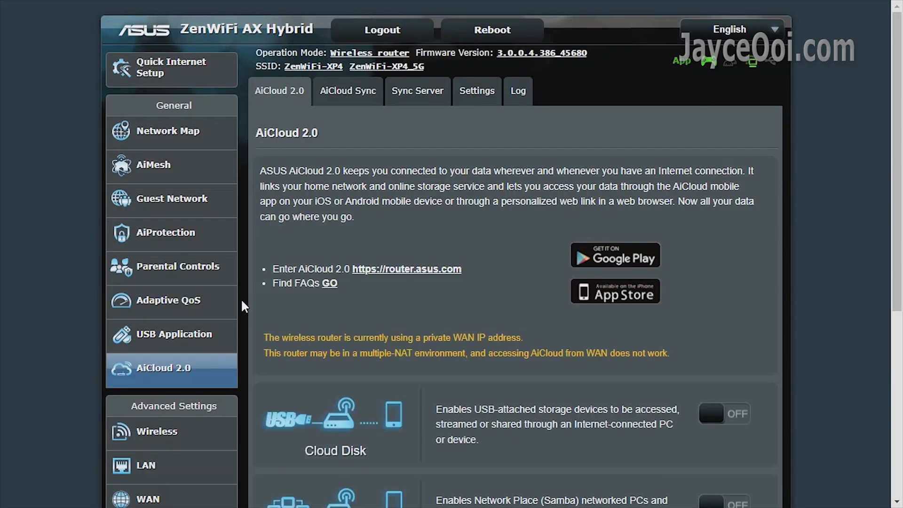
pyautogui.scroll(-3)
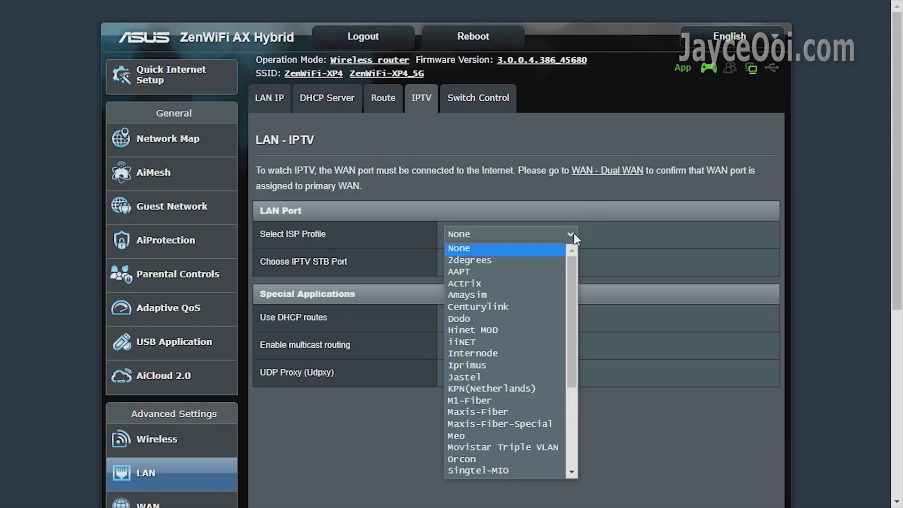
# - Turn Dual WAN on and inspect the available Dual WAN modes
pyautogui.scroll(-3)
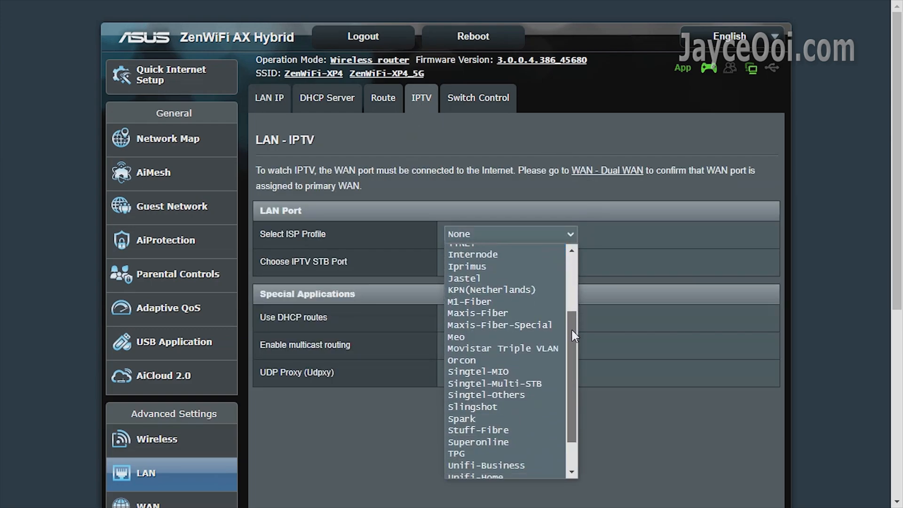
pyautogui.scroll(-3)
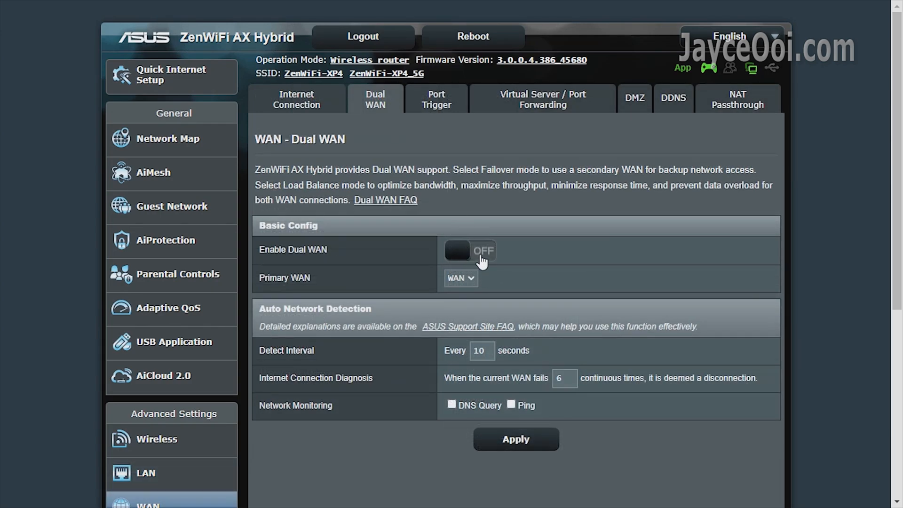
pyautogui.click(470, 250)
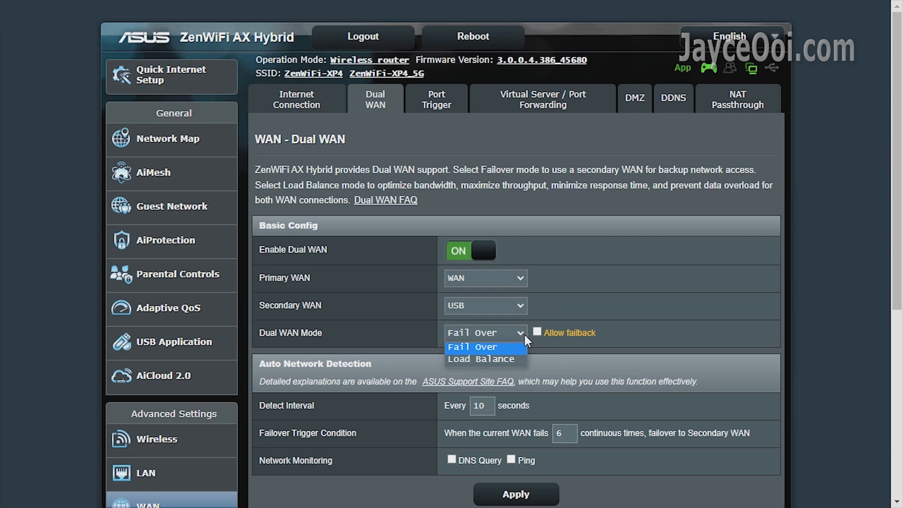
pyautogui.click(484, 306)
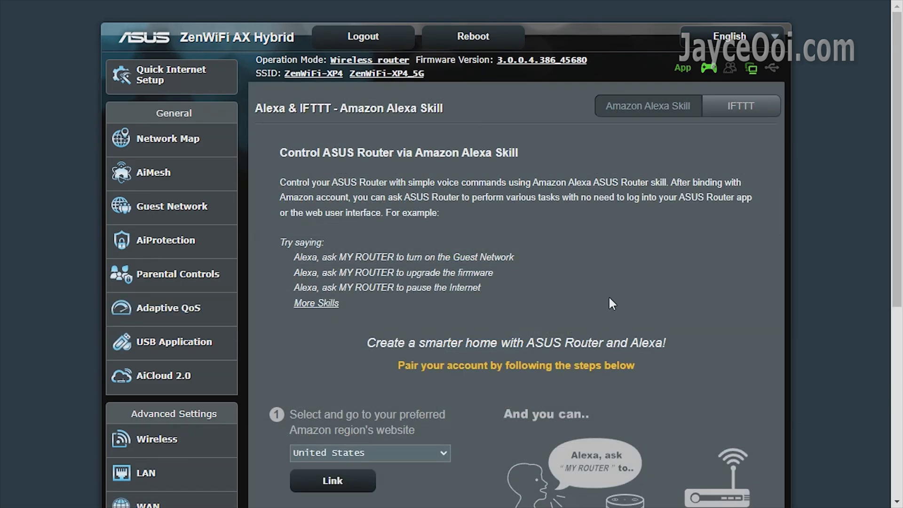
# - View the IFTTT tab, Multiple VPN Connection setup and the disabled Instant Guard settings
pyautogui.click(741, 106)
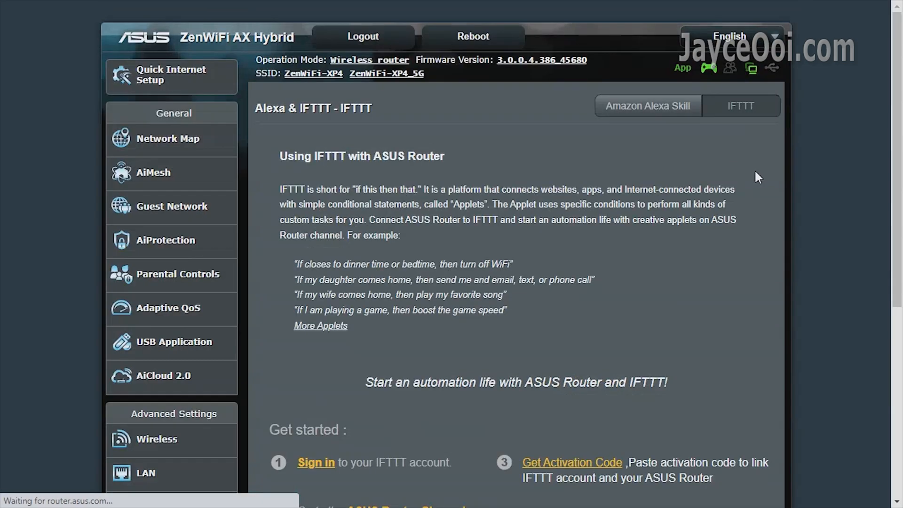
pyautogui.scroll(-3)
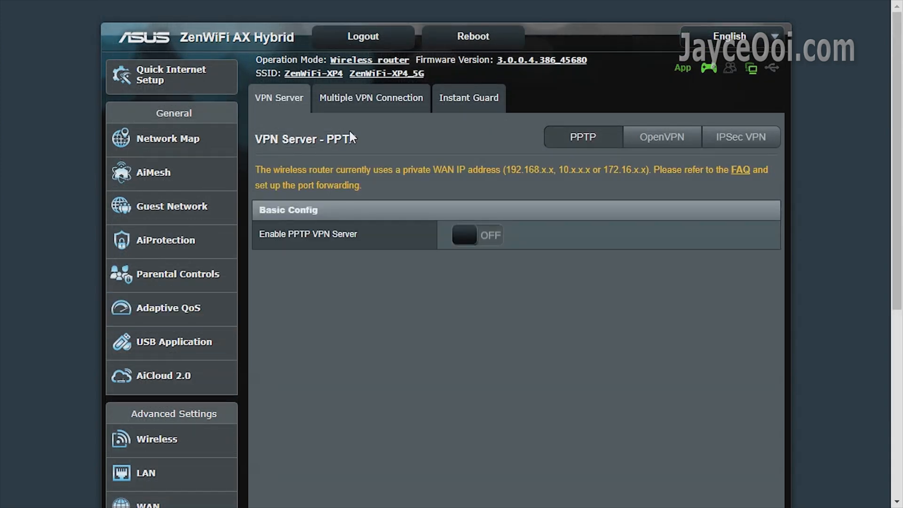
pyautogui.moveTo(407, 124)
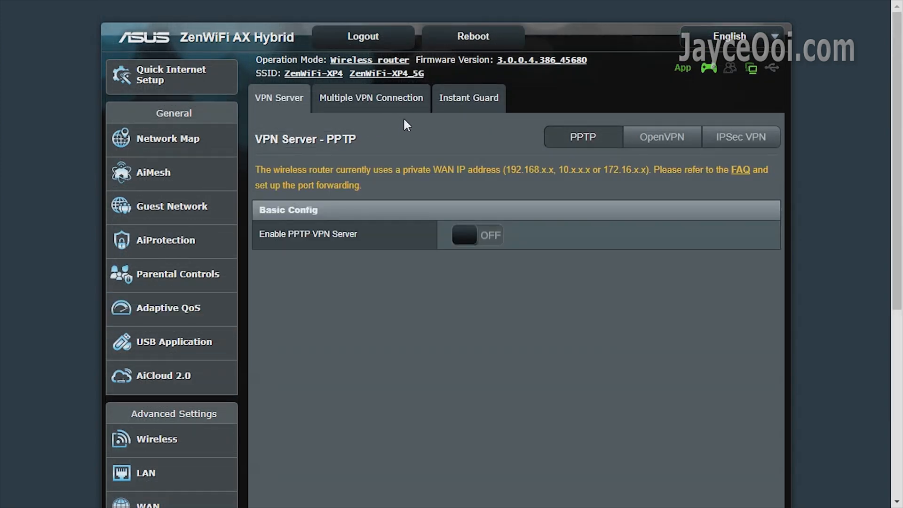
pyautogui.click(371, 98)
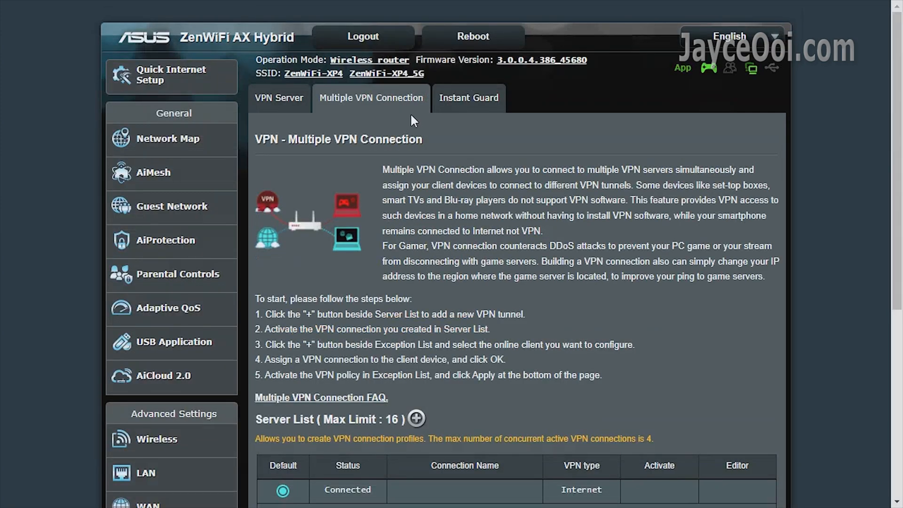
pyautogui.moveTo(467, 128)
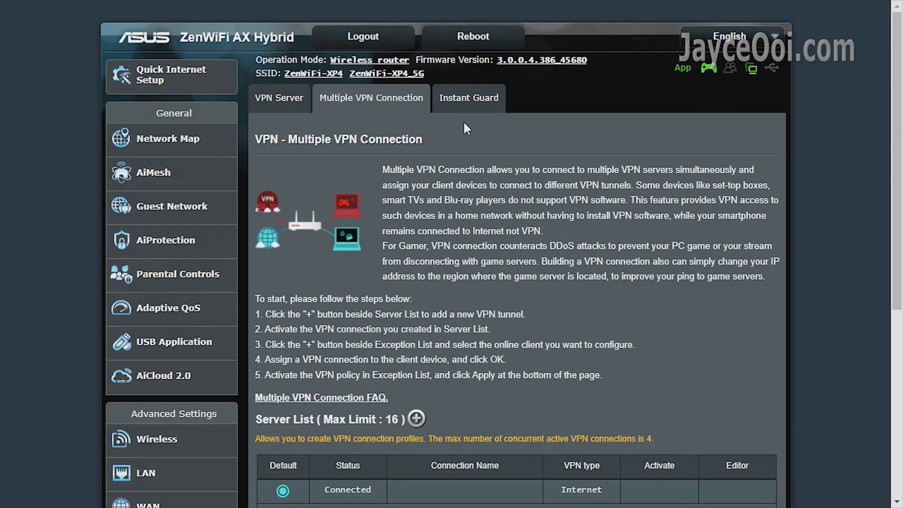
pyautogui.click(469, 97)
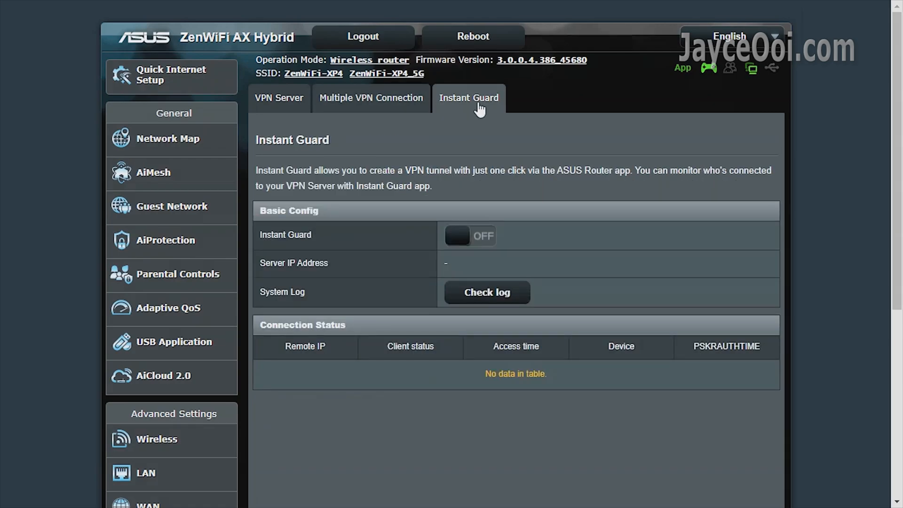
pyautogui.moveTo(478, 106)
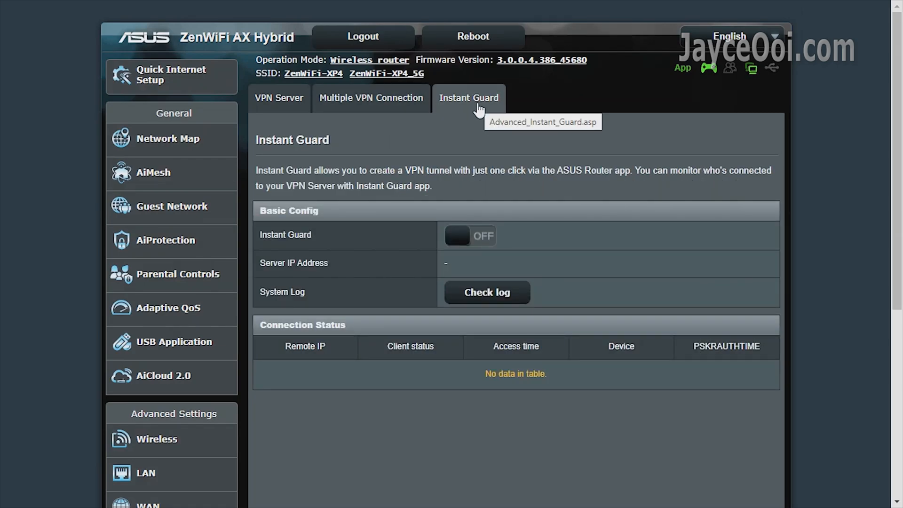
pyautogui.scroll(-3)
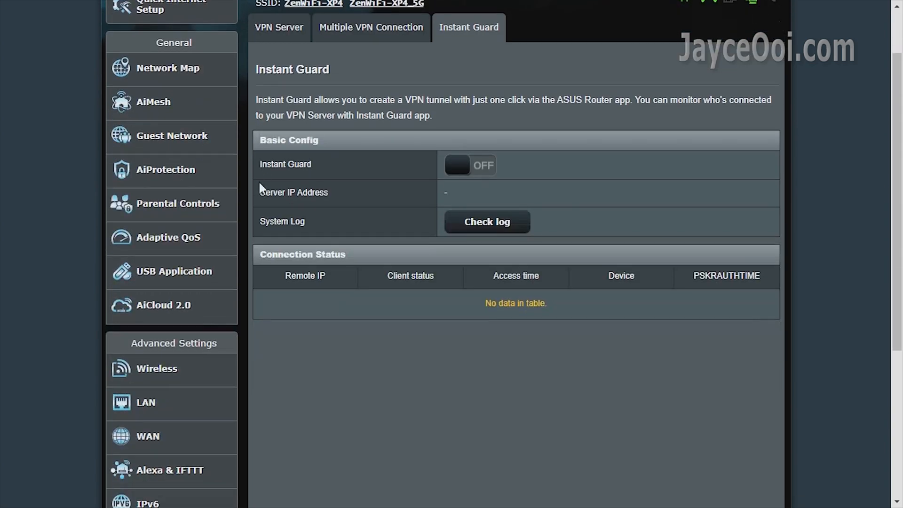
pyautogui.scroll(-3)
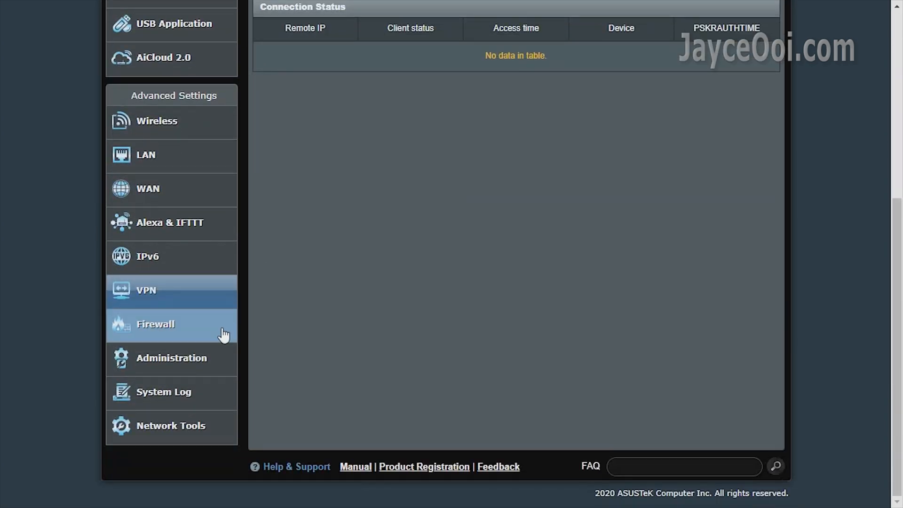
# - Open the Firewall General settings showing firewall and IPv6 firewall enabled
pyautogui.click(155, 324)
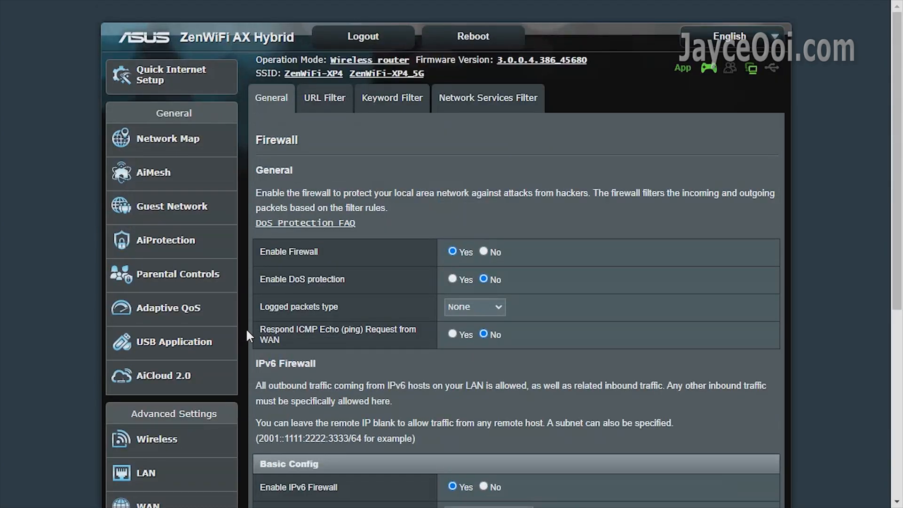
pyautogui.scroll(-3)
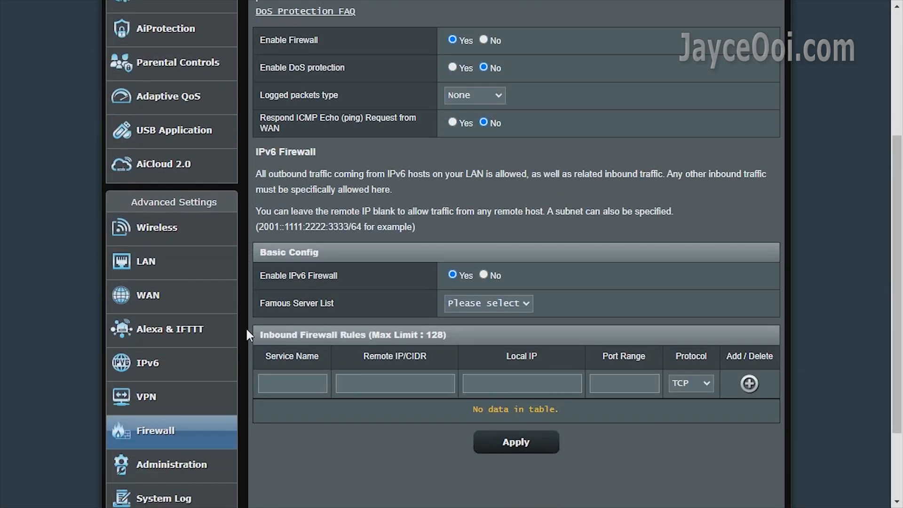
pyautogui.click(171, 465)
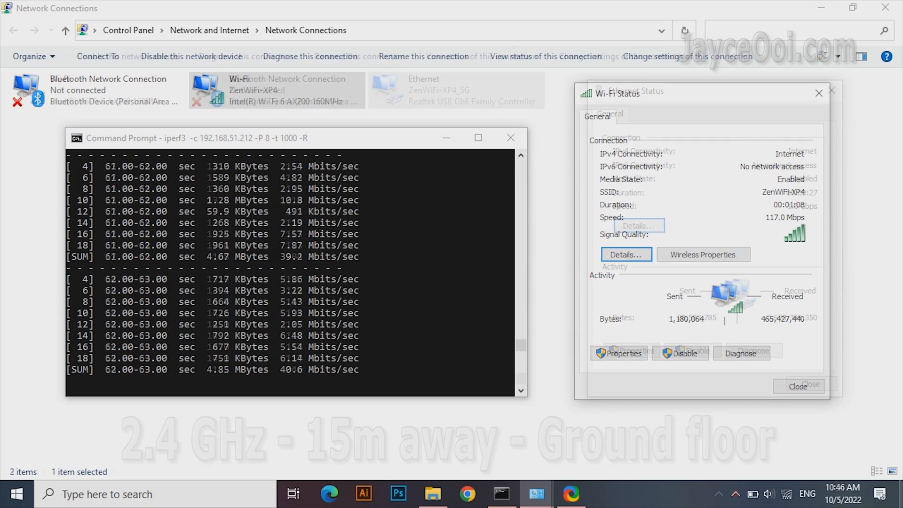
# - Open the Ethernet adapter's status to confirm the 1.0 Gbps link
pyautogui.doubleClick(455, 90)
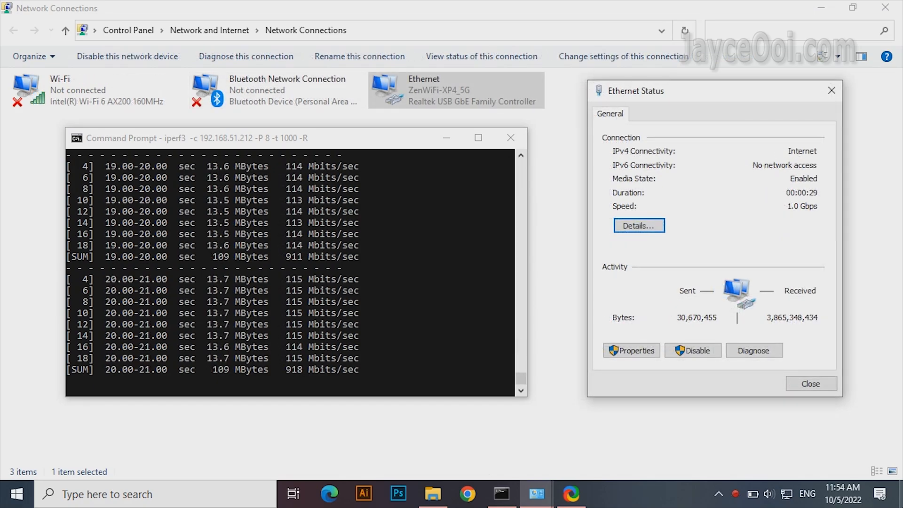